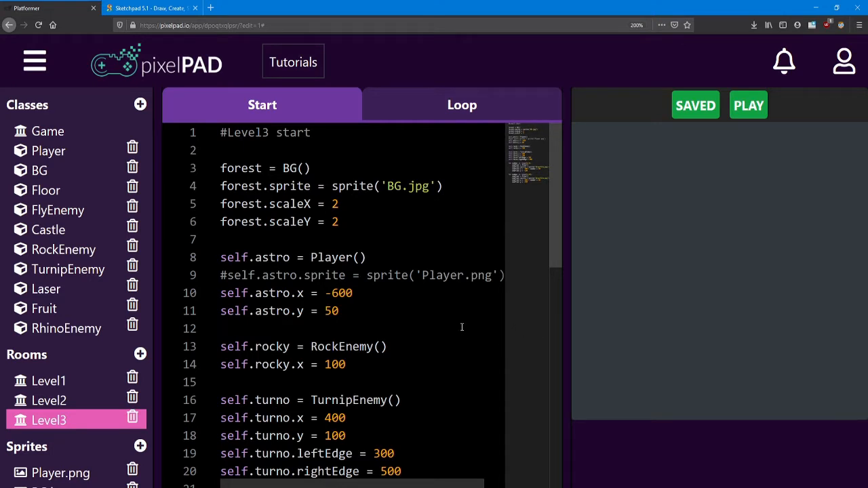
pyautogui.moveTo(458, 325)
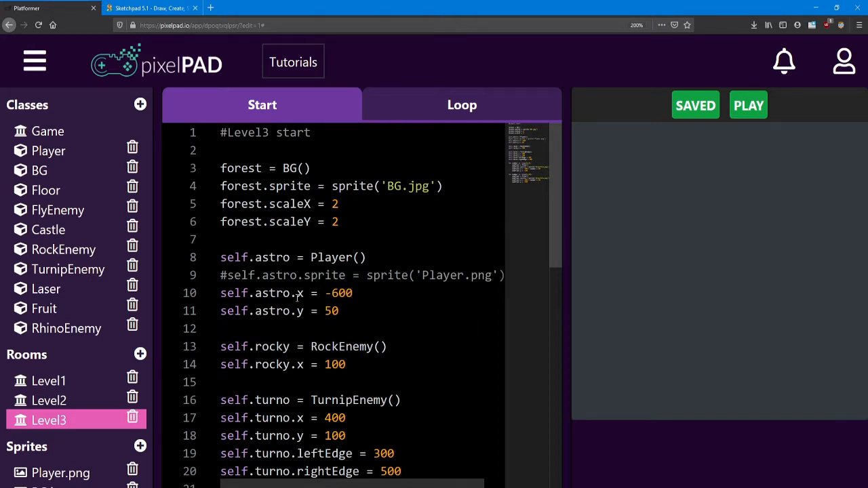
pyautogui.moveTo(65, 329)
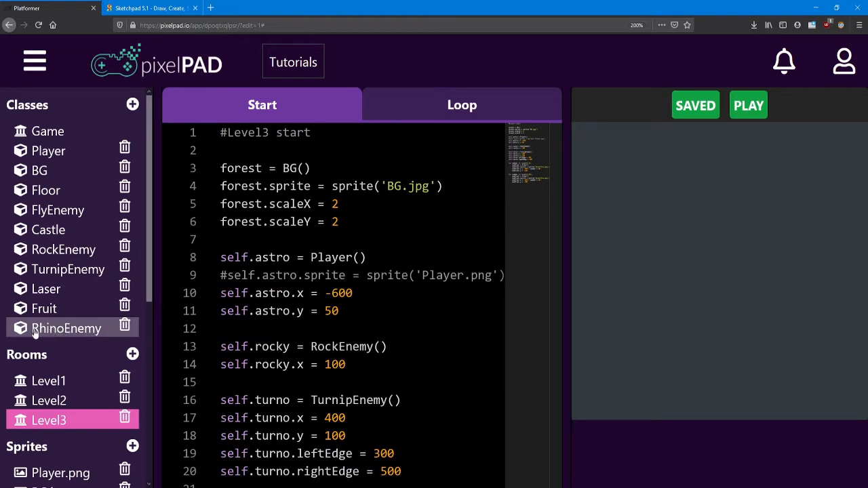
# - Browse the asset store's sprites
pyautogui.scroll(-3)
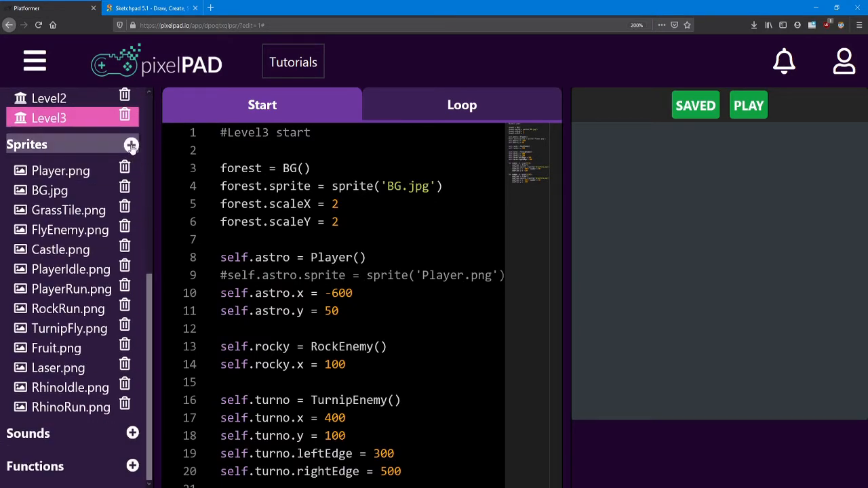
pyautogui.click(131, 144)
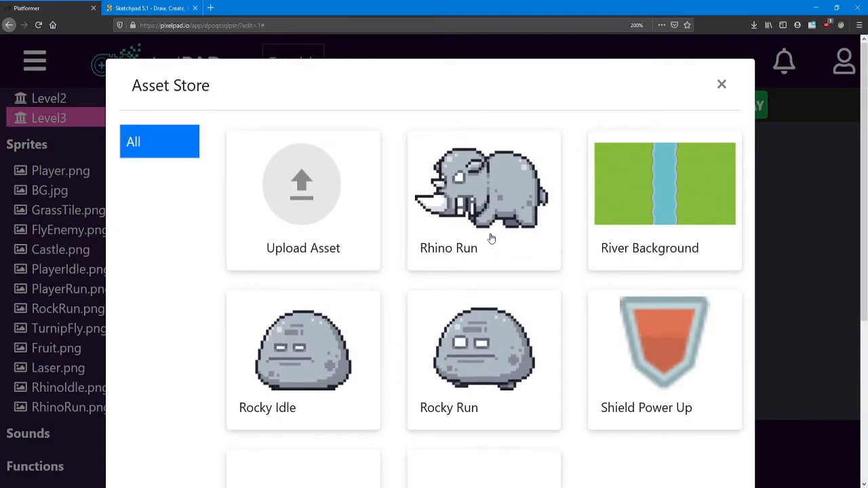
pyautogui.scroll(-3)
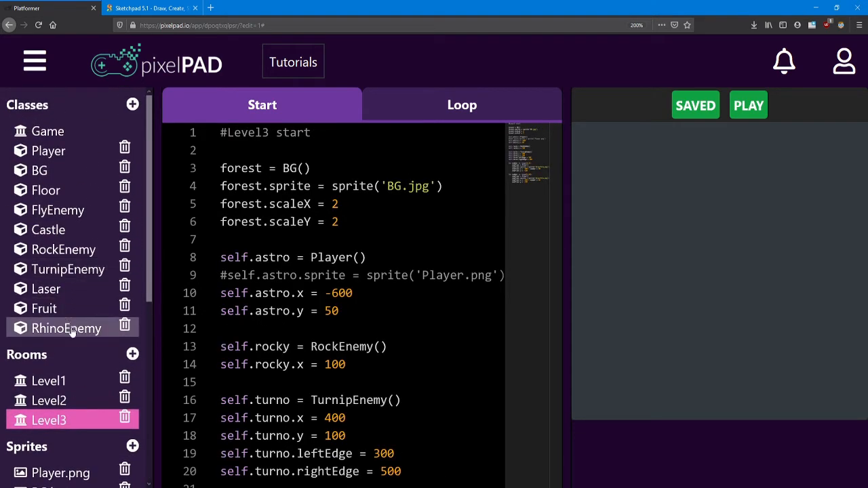
# - Open RhinoEnemy's Start code and place the cursor on blank line 9
pyautogui.click(65, 328)
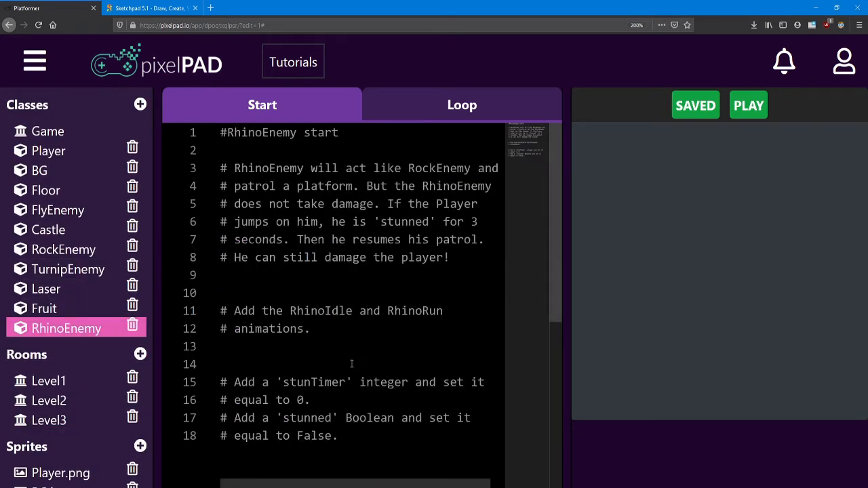
pyautogui.moveTo(232, 310); pyautogui.dragTo(311, 329)
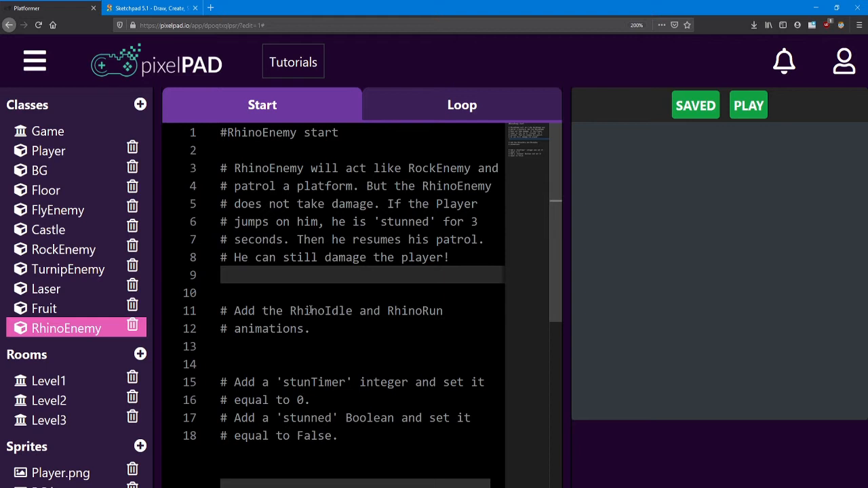
pyautogui.click(231, 274)
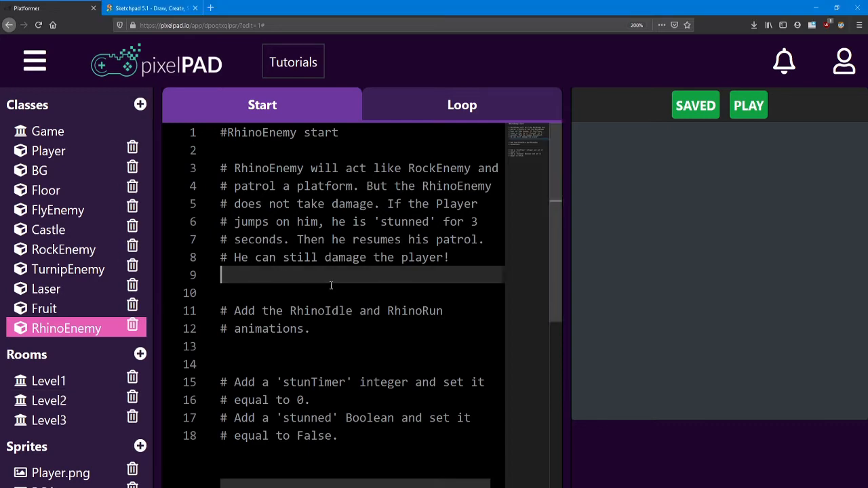
pyautogui.moveTo(293, 277)
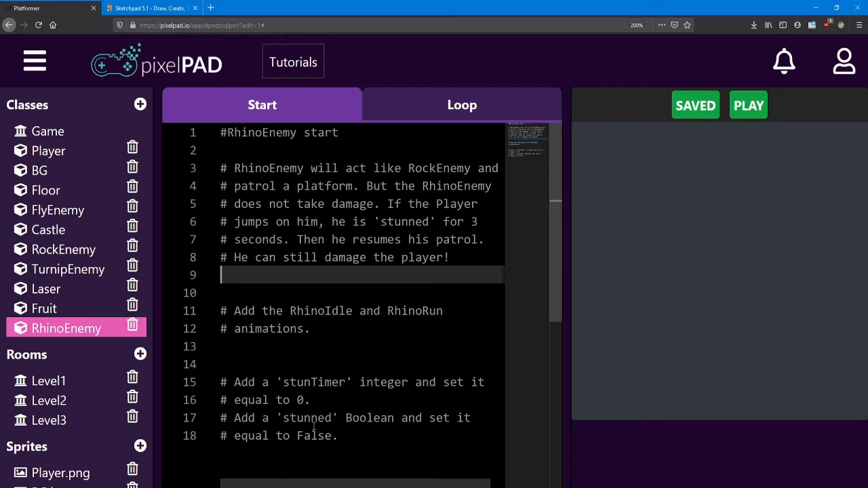
pyautogui.moveTo(384, 210)
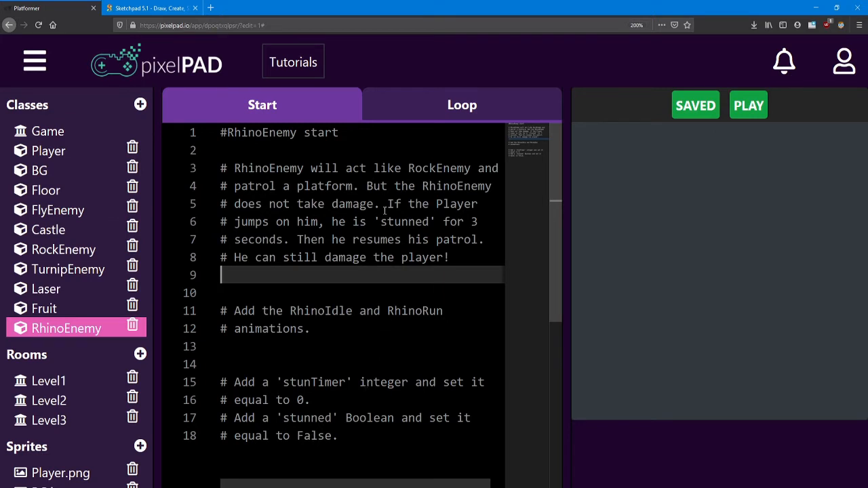
pyautogui.moveTo(400, 117)
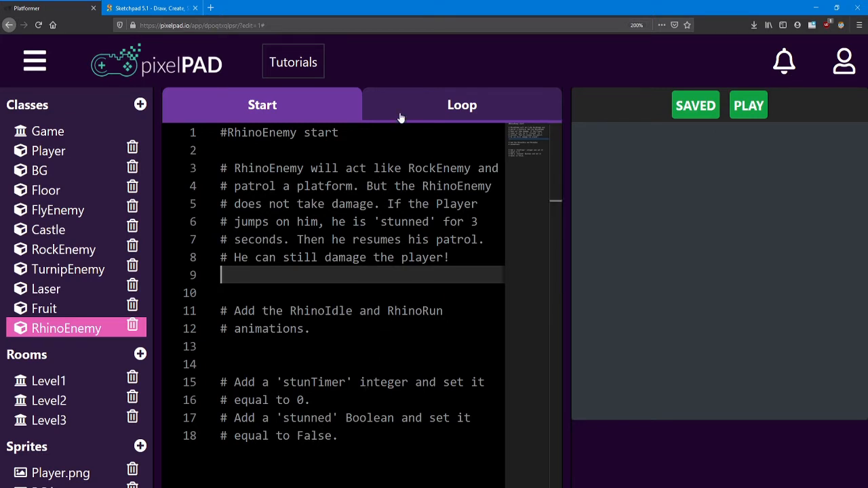
# - Switch to RhinoEnemy's Loop tab with the patrol and stun-timer comments
pyautogui.click(462, 104)
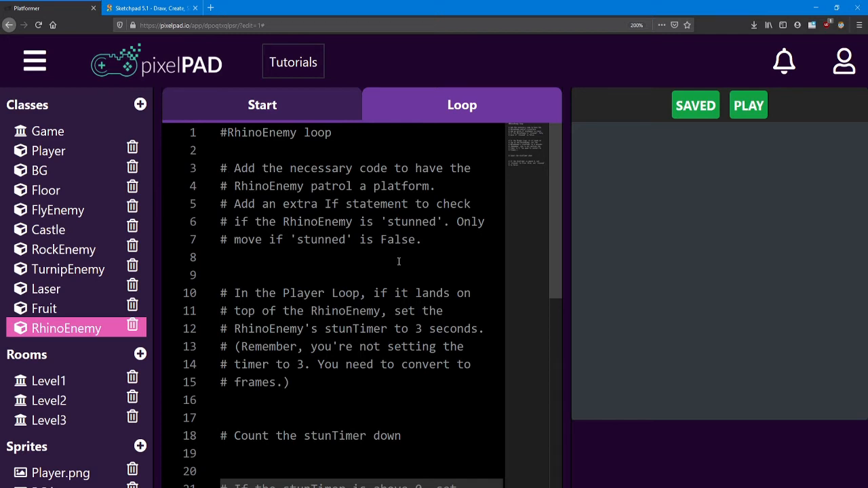
pyautogui.moveTo(457, 248)
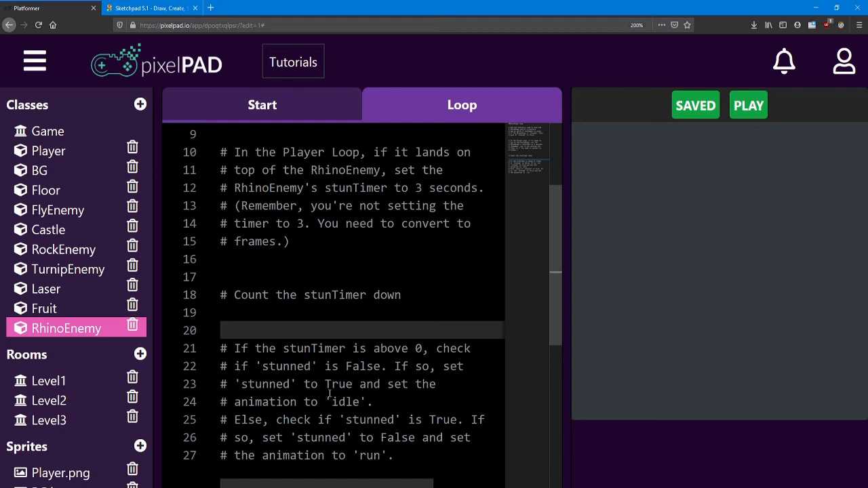
pyautogui.moveTo(332, 314)
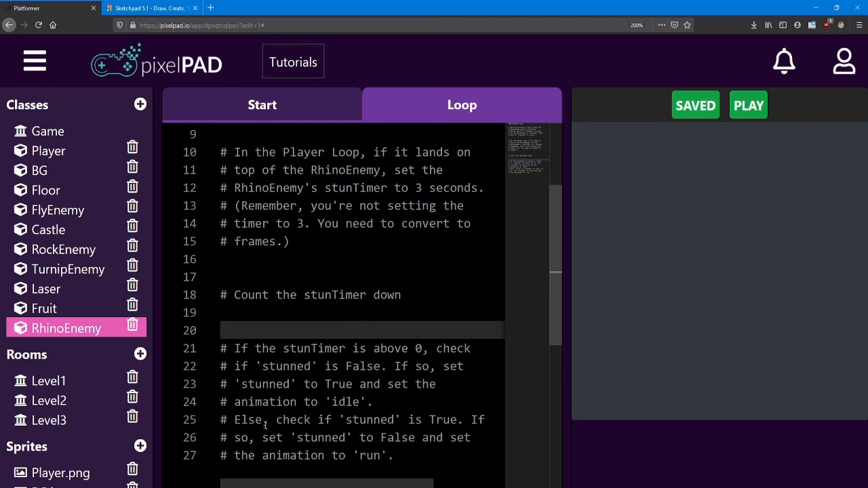
pyautogui.click(223, 330)
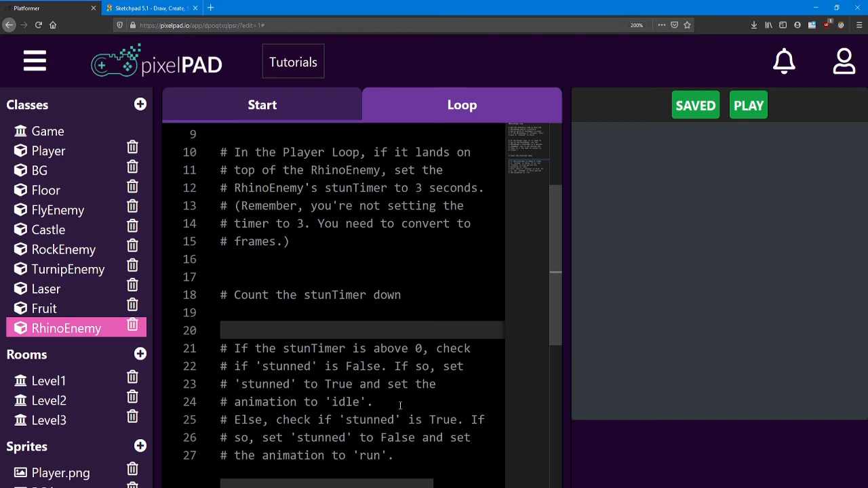
pyautogui.click(224, 330)
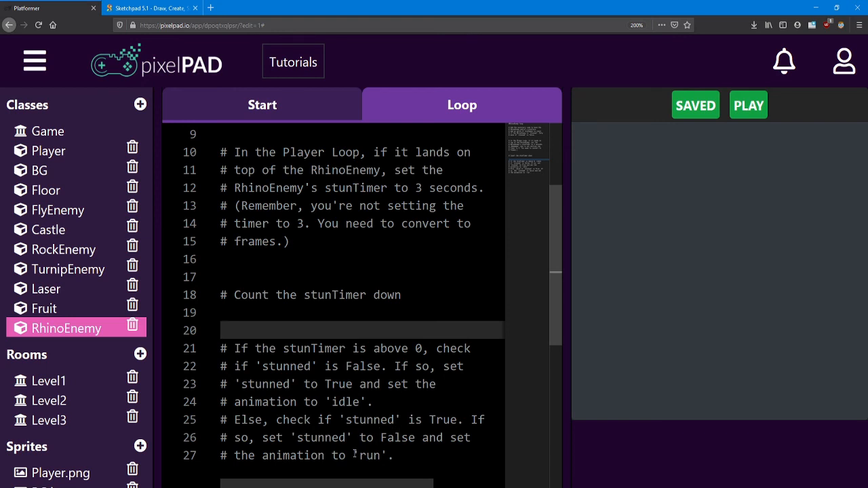
pyautogui.moveTo(350, 456)
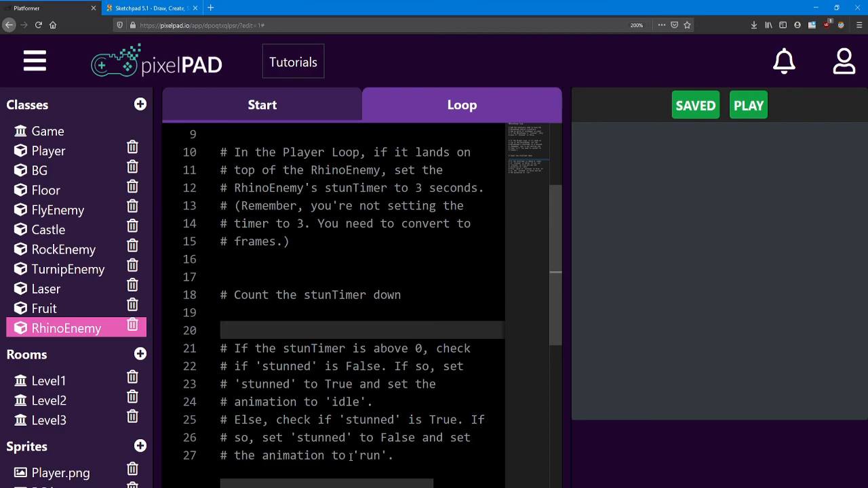